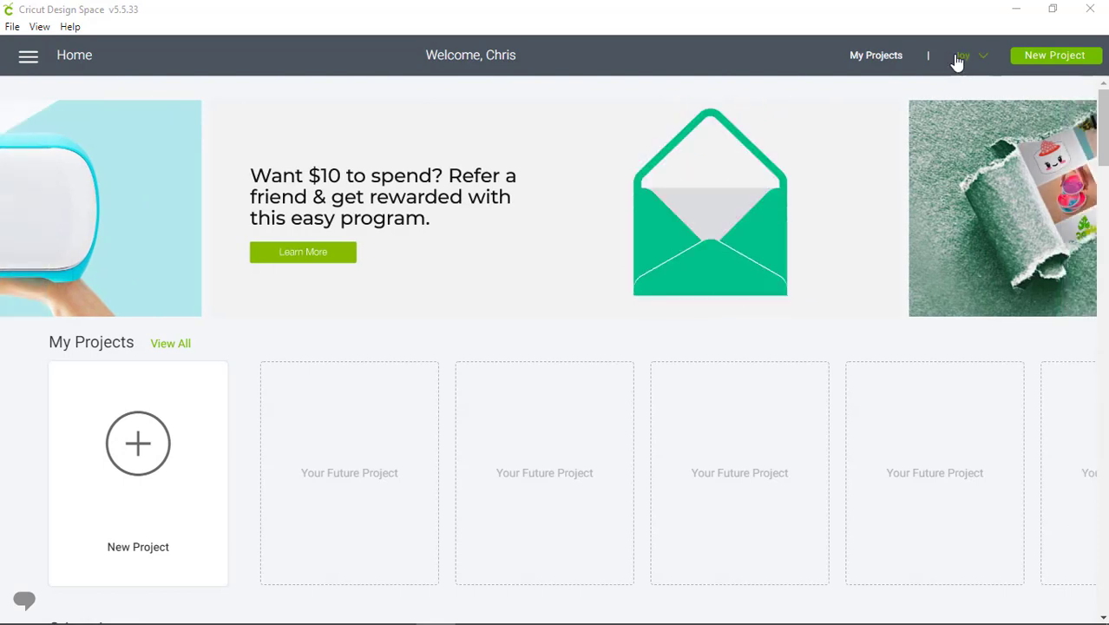
Confirm Cricut Joy as the machine and start a new blank project
{"action": "left_click", "coordinate": [968, 54]}
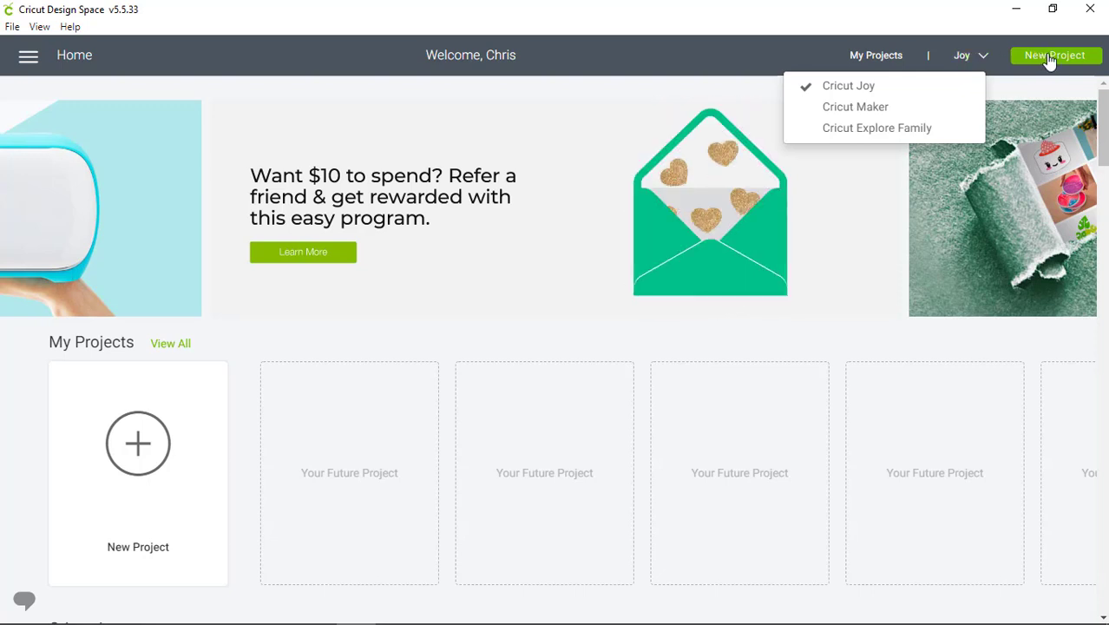
{"action": "left_click", "coordinate": [1055, 54]}
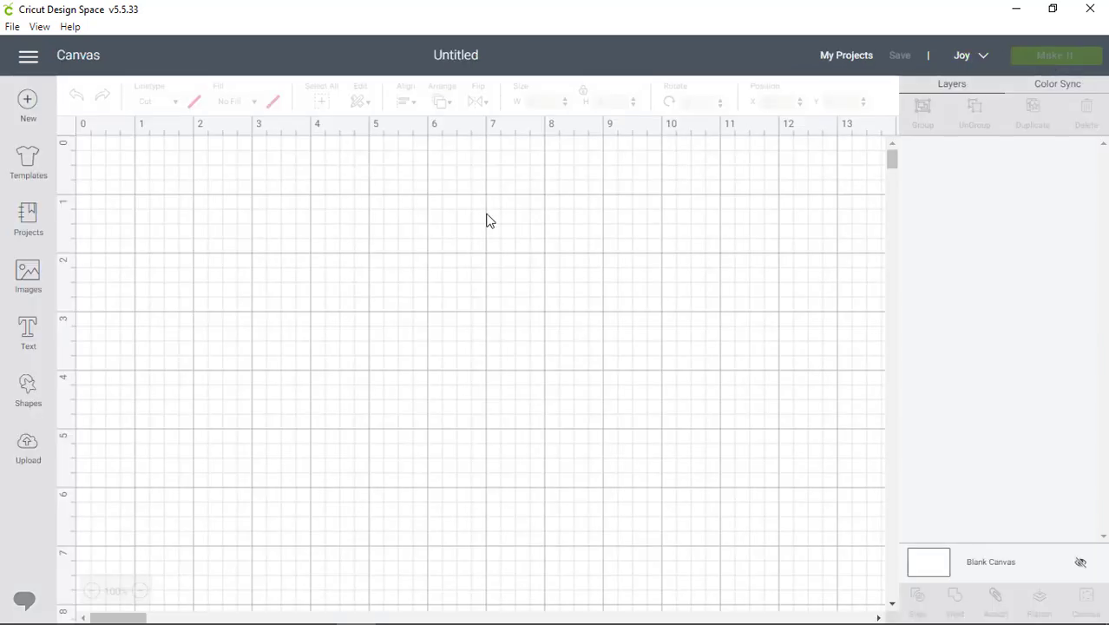
{"action": "mouse_move", "coordinate": [49, 226]}
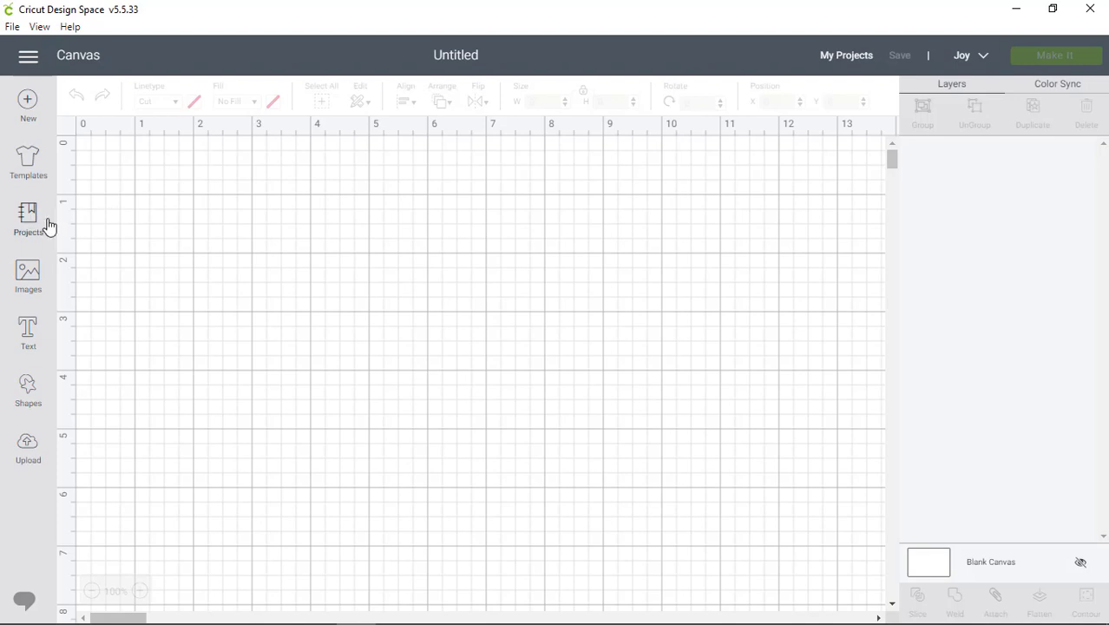
Search the Projects library for 'label' and browse the matching jar and pantry label results
{"action": "left_click", "coordinate": [28, 219]}
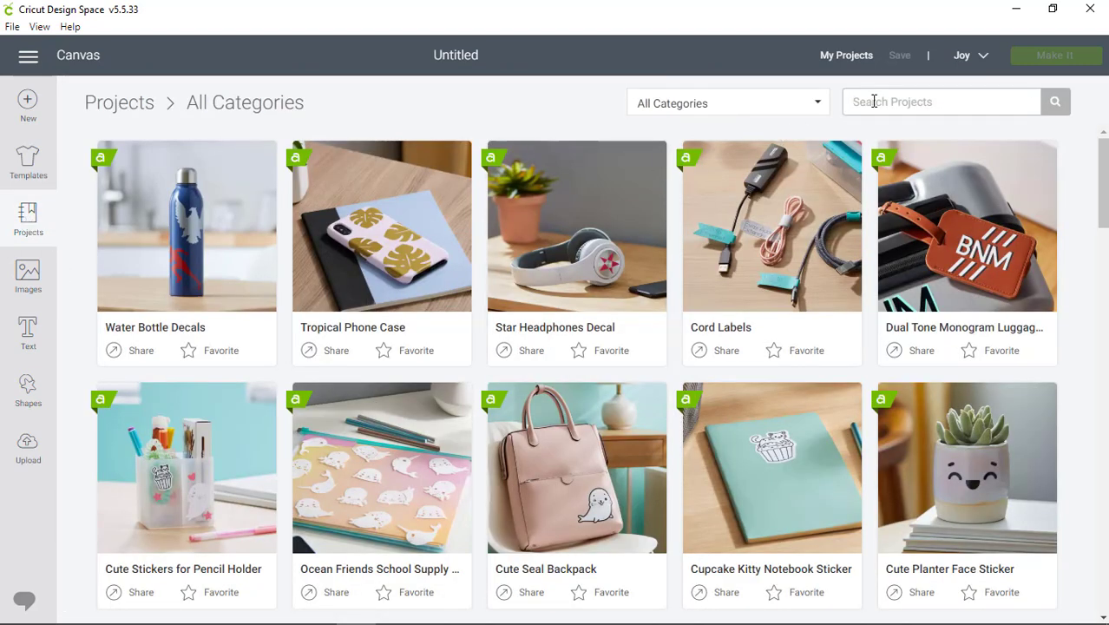
{"action": "type", "text": "label"}
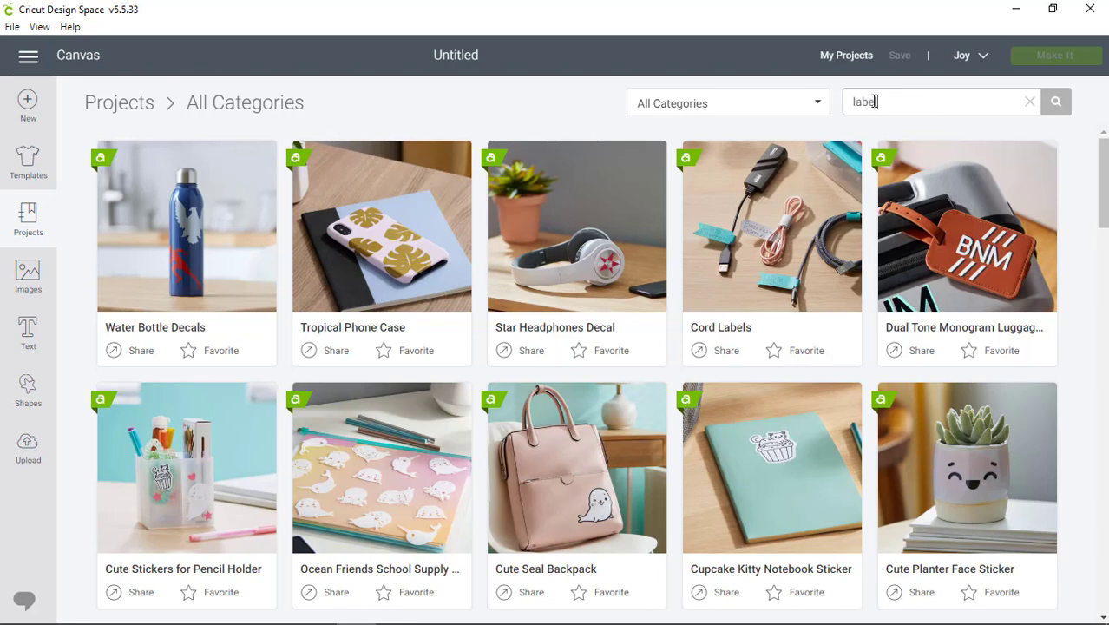
{"action": "left_click", "coordinate": [1056, 101]}
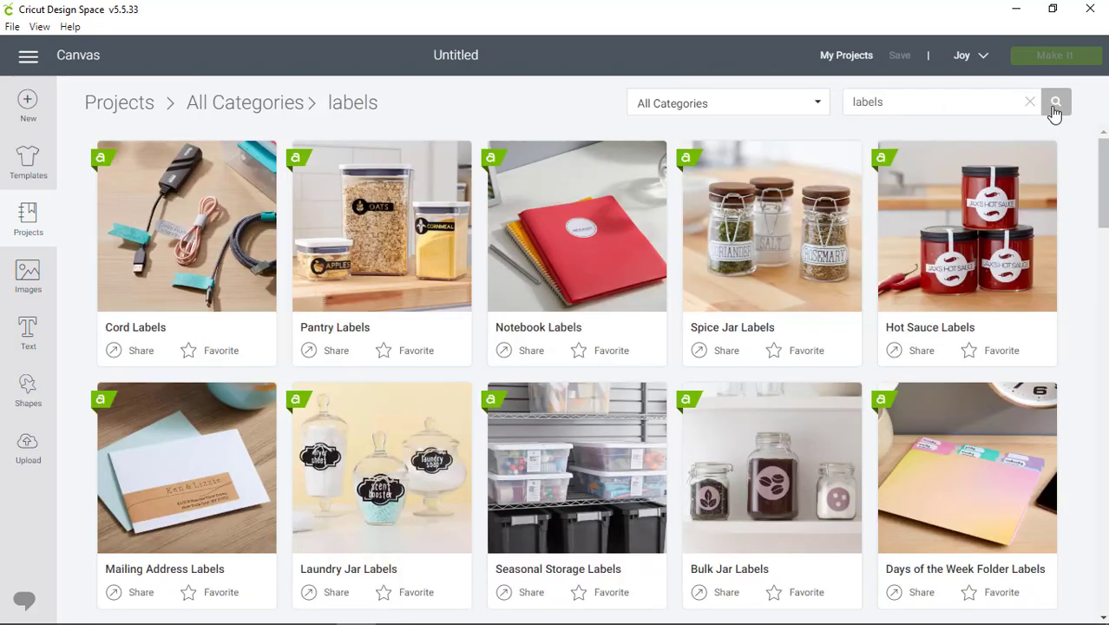
{"action": "scroll", "scroll_direction": "down", "scroll_amount": 3}
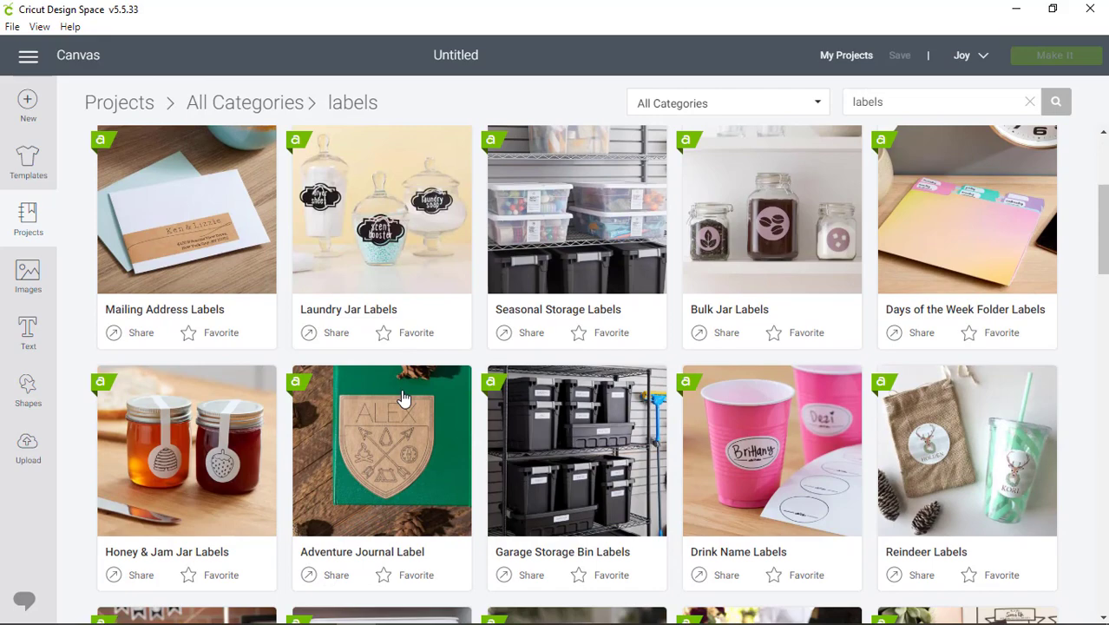
{"action": "scroll", "scroll_direction": "down", "scroll_amount": 3}
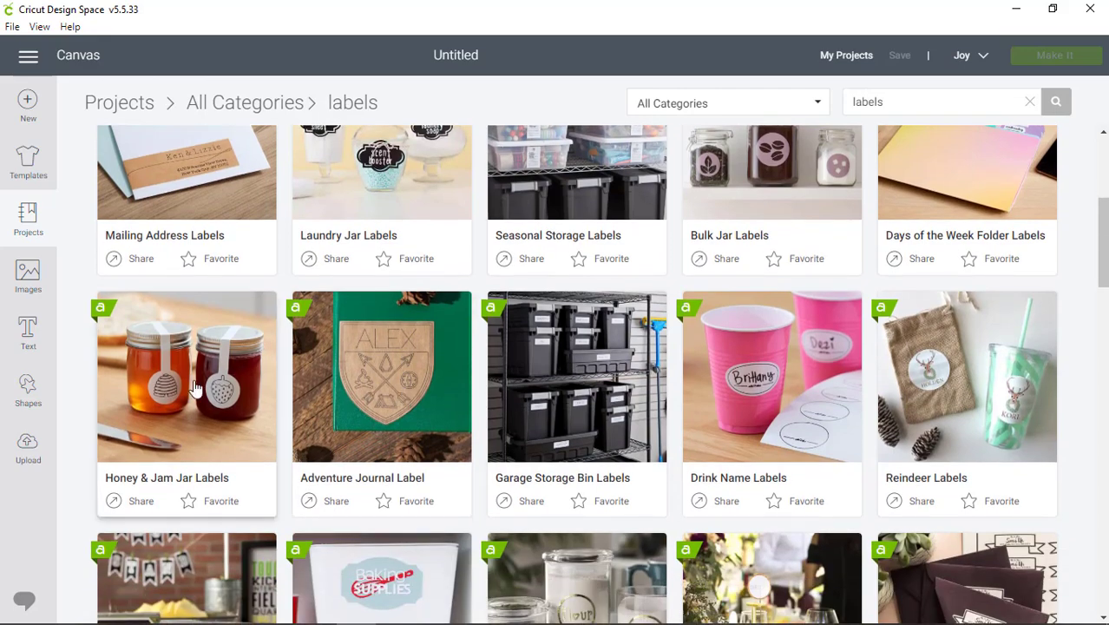
Read the Honey & Jam Jar Labels description, materials, cut steps and images used
{"action": "left_click", "coordinate": [186, 375]}
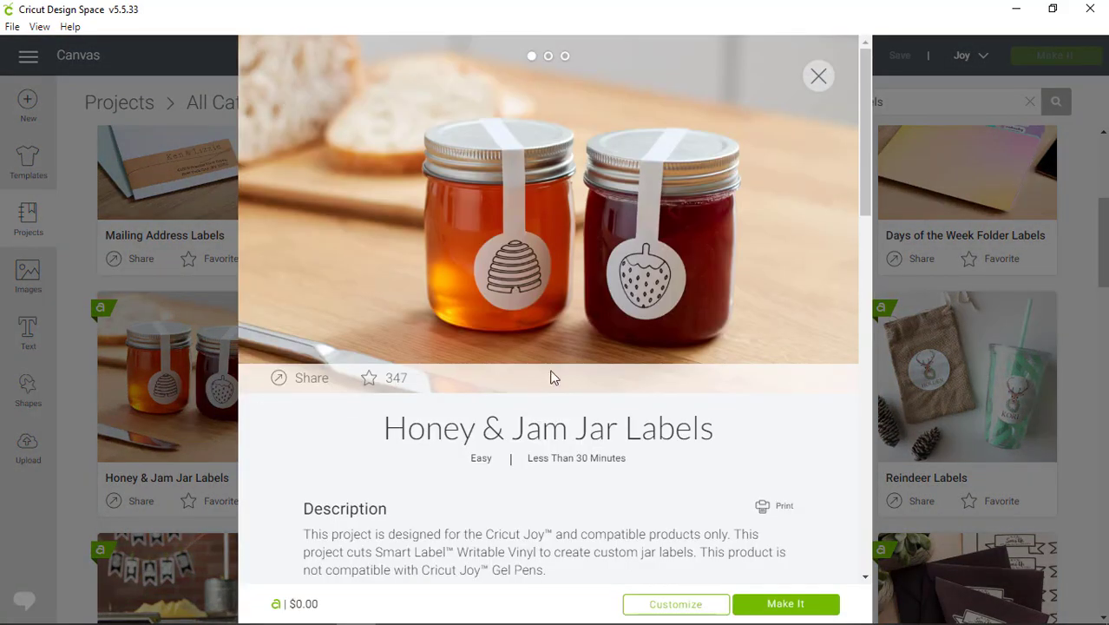
{"action": "scroll", "scroll_direction": "down", "scroll_amount": 3}
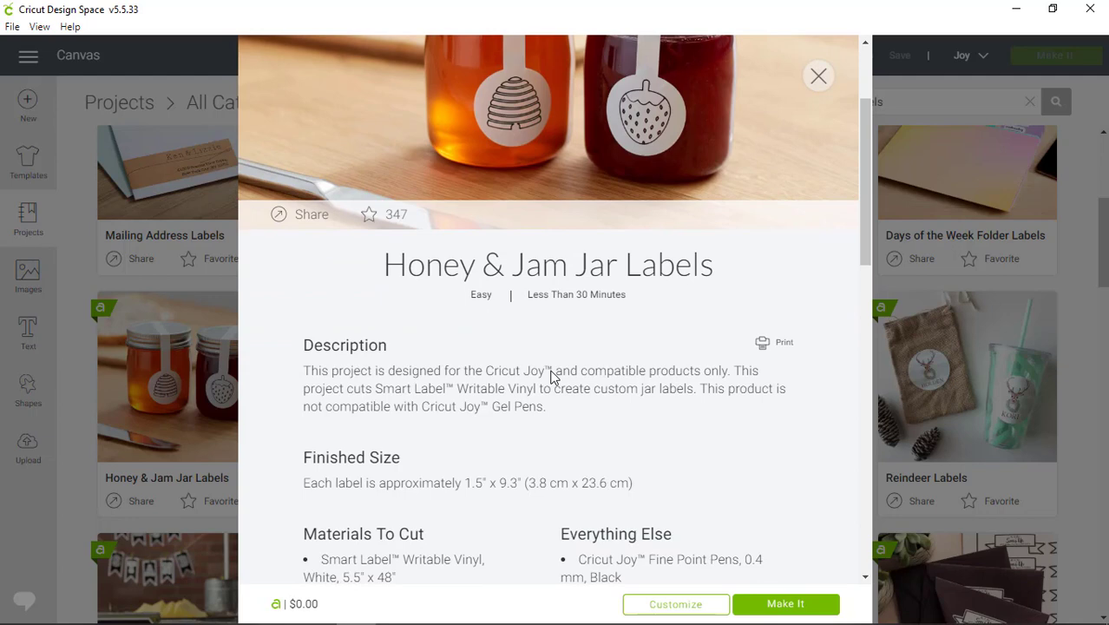
{"action": "scroll", "scroll_direction": "down", "scroll_amount": 3}
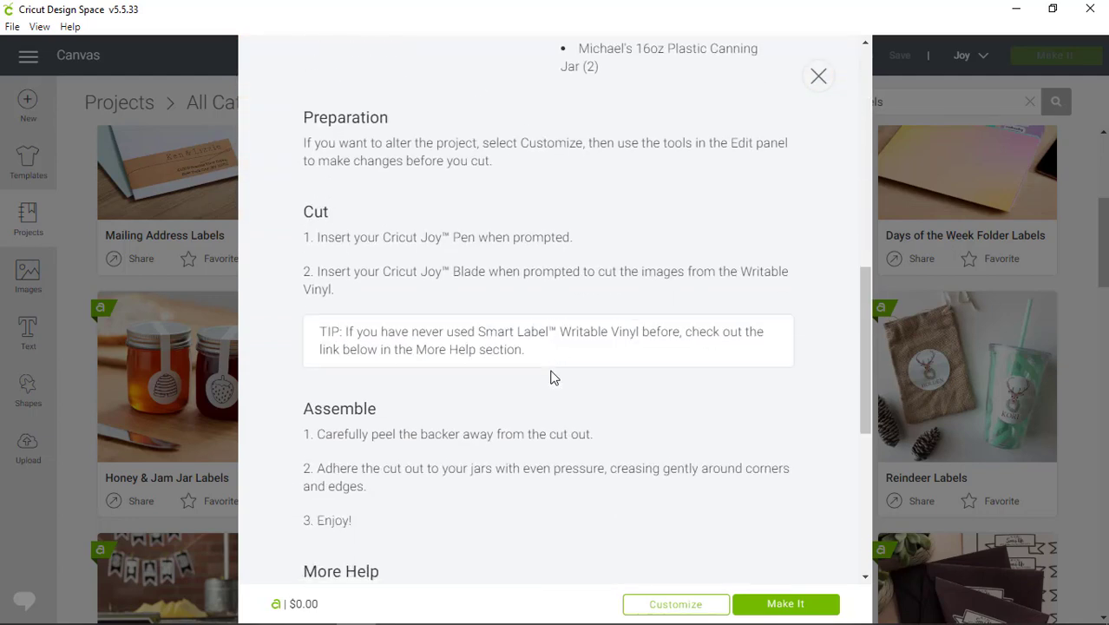
{"action": "scroll", "scroll_direction": "down", "scroll_amount": 3}
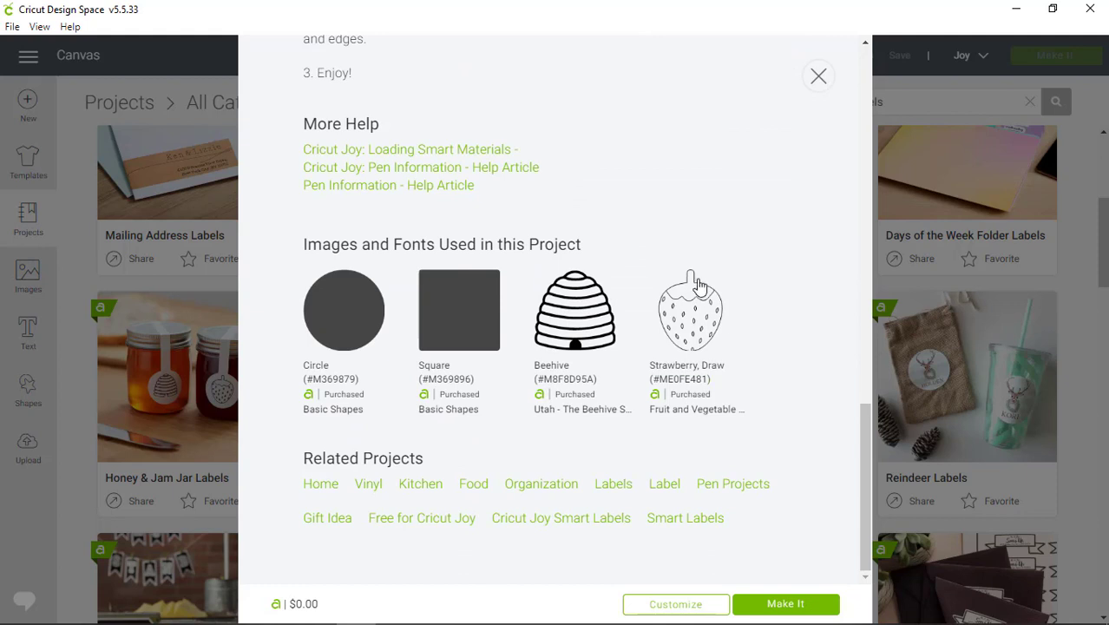
{"action": "mouse_move", "coordinate": [694, 581]}
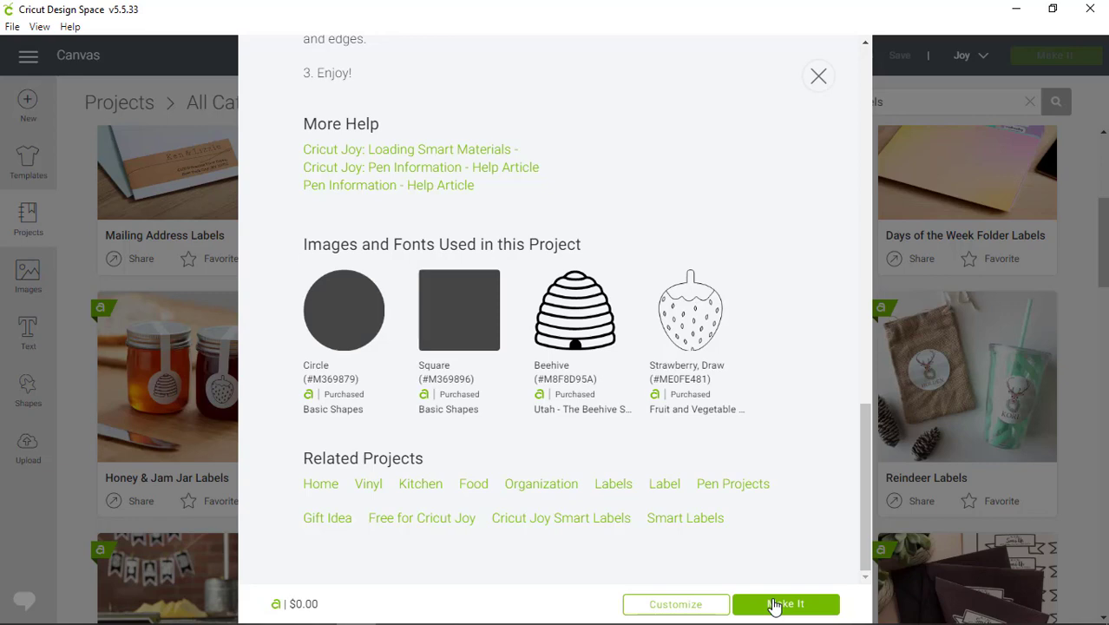
Make the Honey & Jam Jar Labels project with materials loaded Without Mat
{"action": "left_click", "coordinate": [784, 604]}
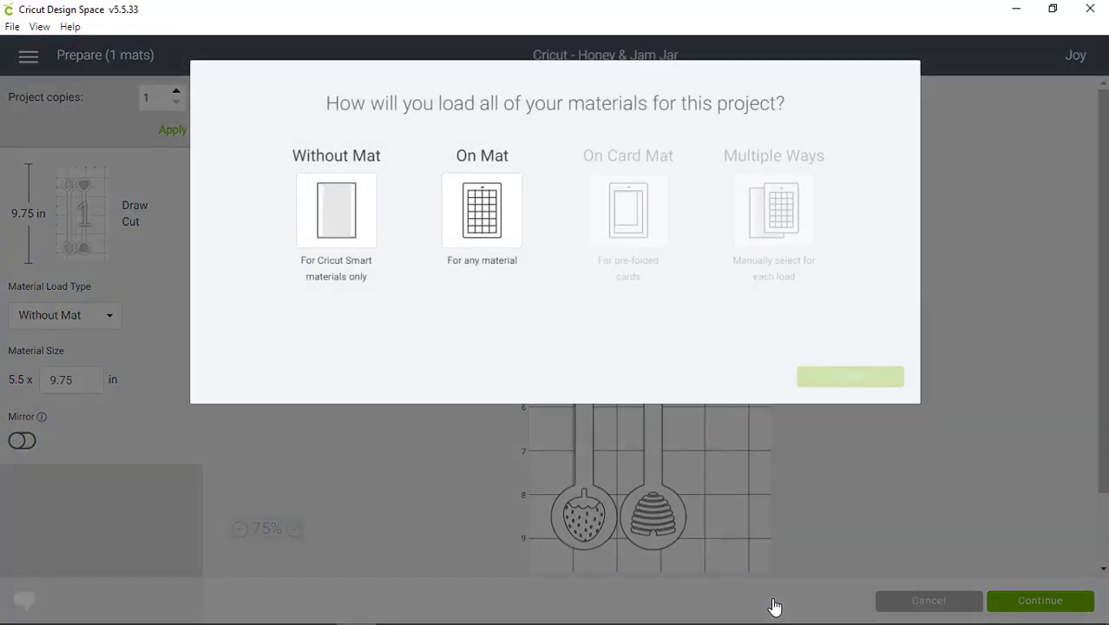
{"action": "mouse_move", "coordinate": [342, 211]}
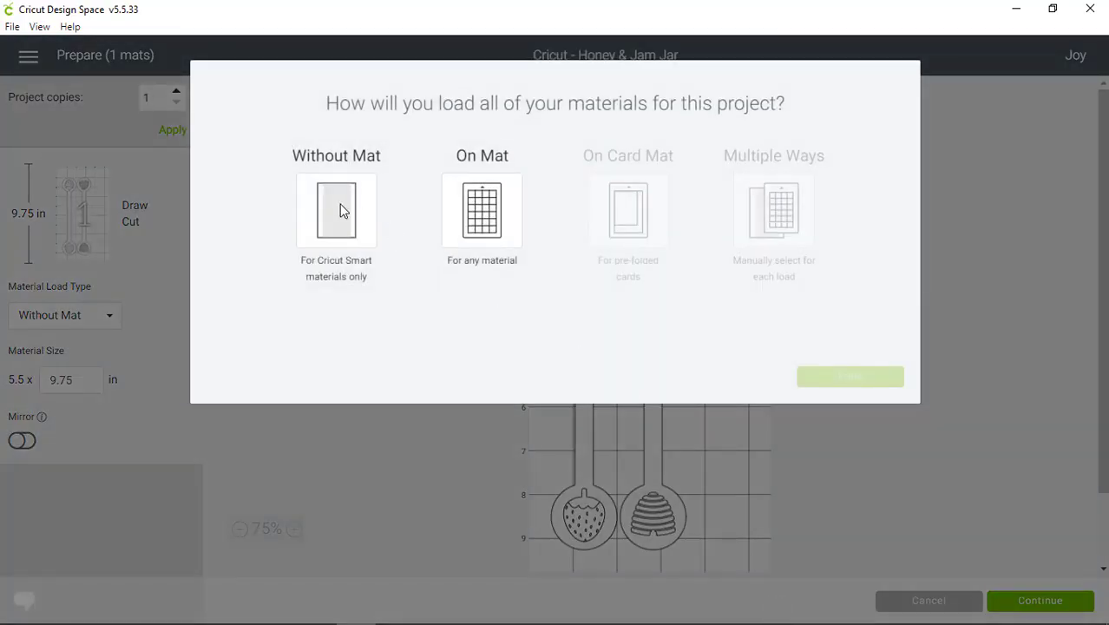
{"action": "left_click", "coordinate": [337, 210]}
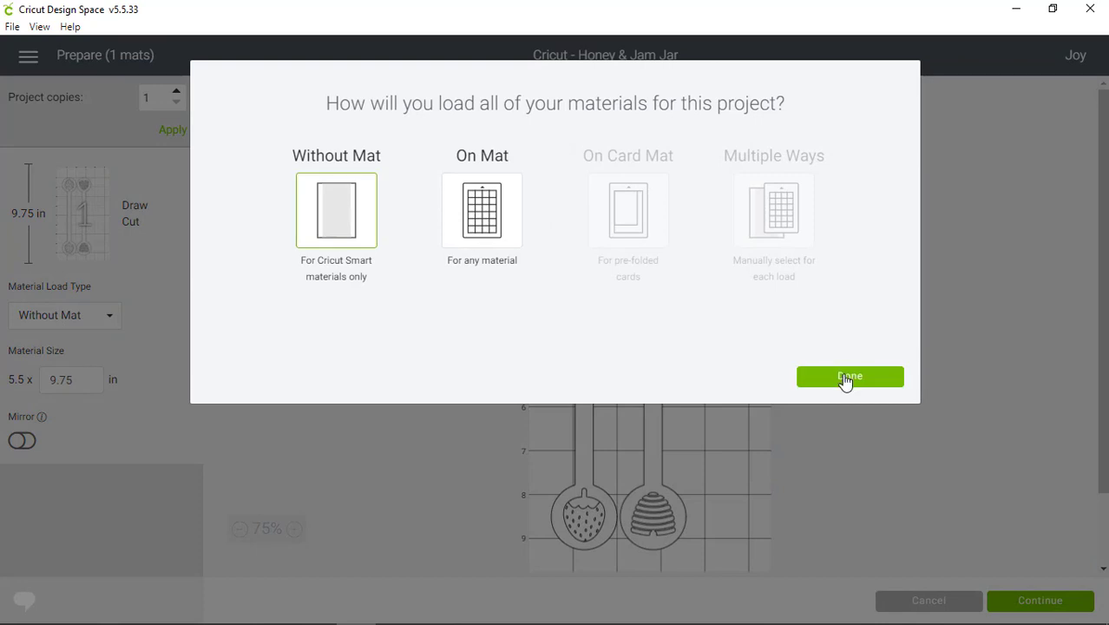
{"action": "left_click", "coordinate": [848, 375]}
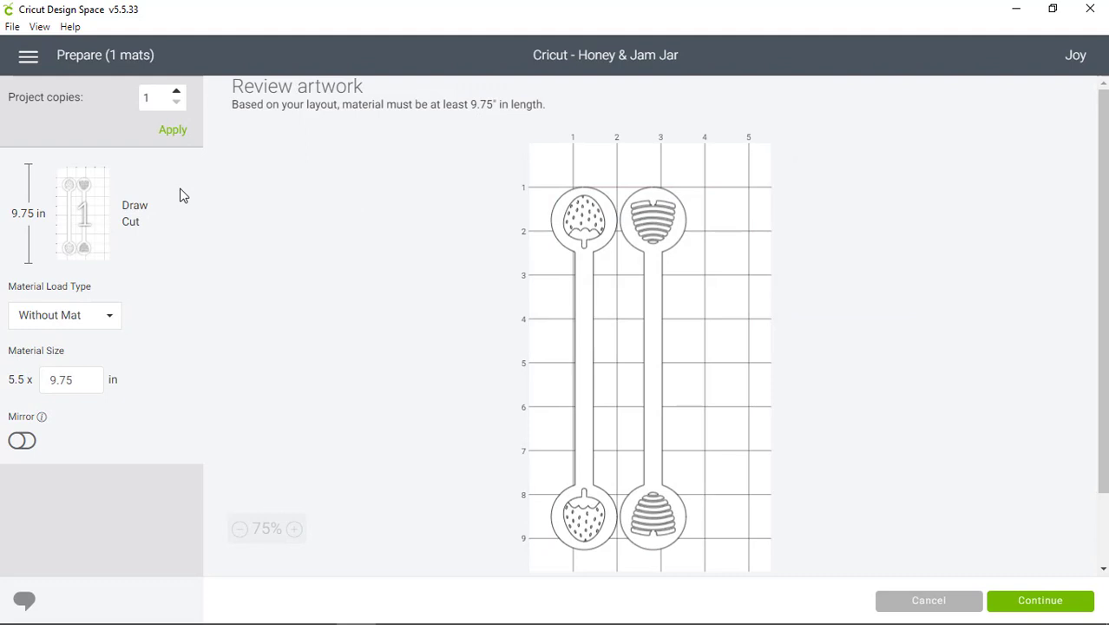
{"action": "mouse_move", "coordinate": [268, 260]}
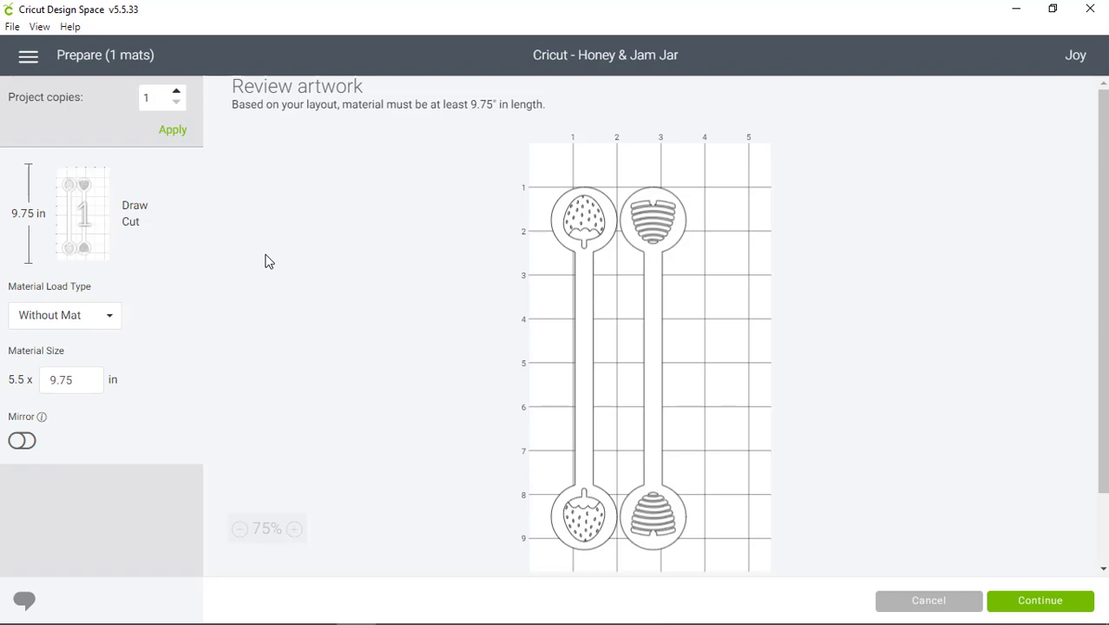
Review the jar label artwork on the Prepare screen and continue to material selection
{"action": "left_click", "coordinate": [64, 314]}
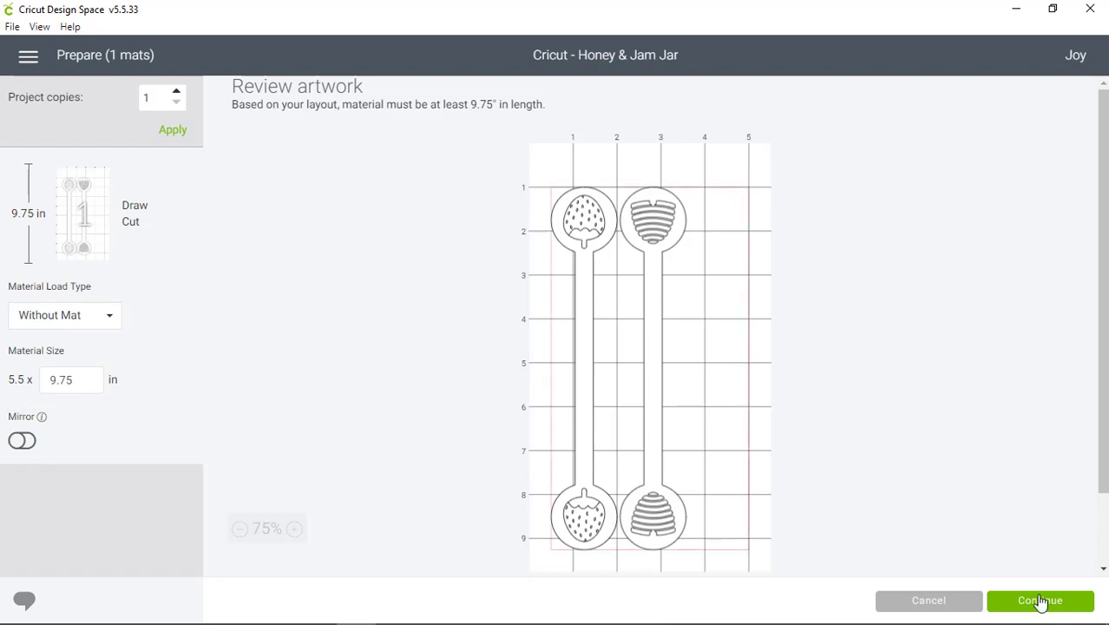
{"action": "left_click", "coordinate": [1040, 600]}
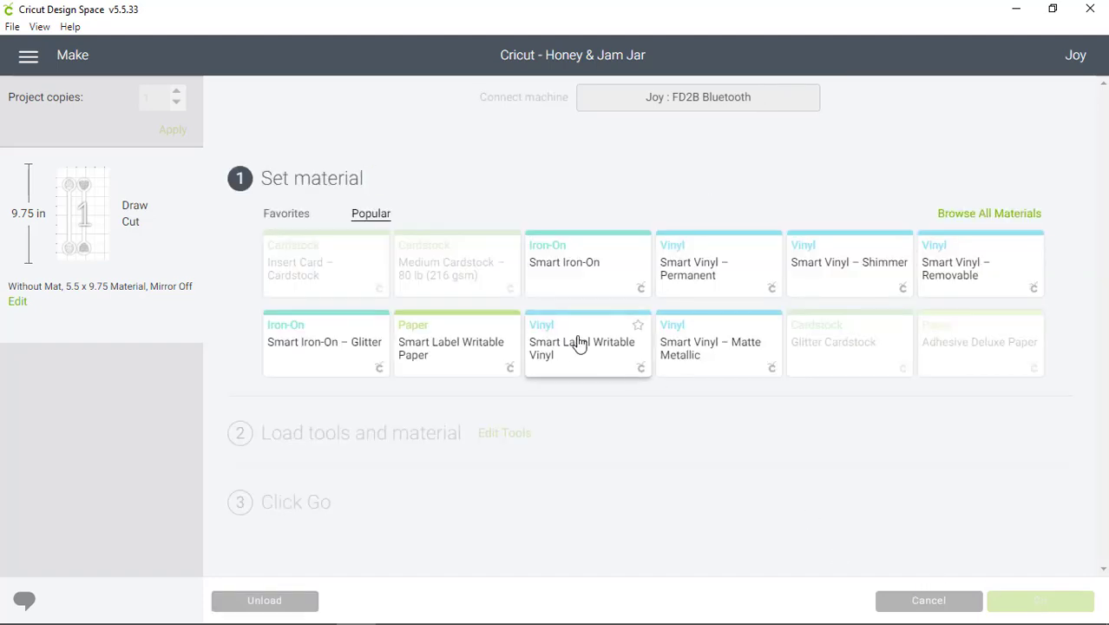
Choose Smart Label Writable Vinyl and load the black pen and material
{"action": "left_click", "coordinate": [582, 343]}
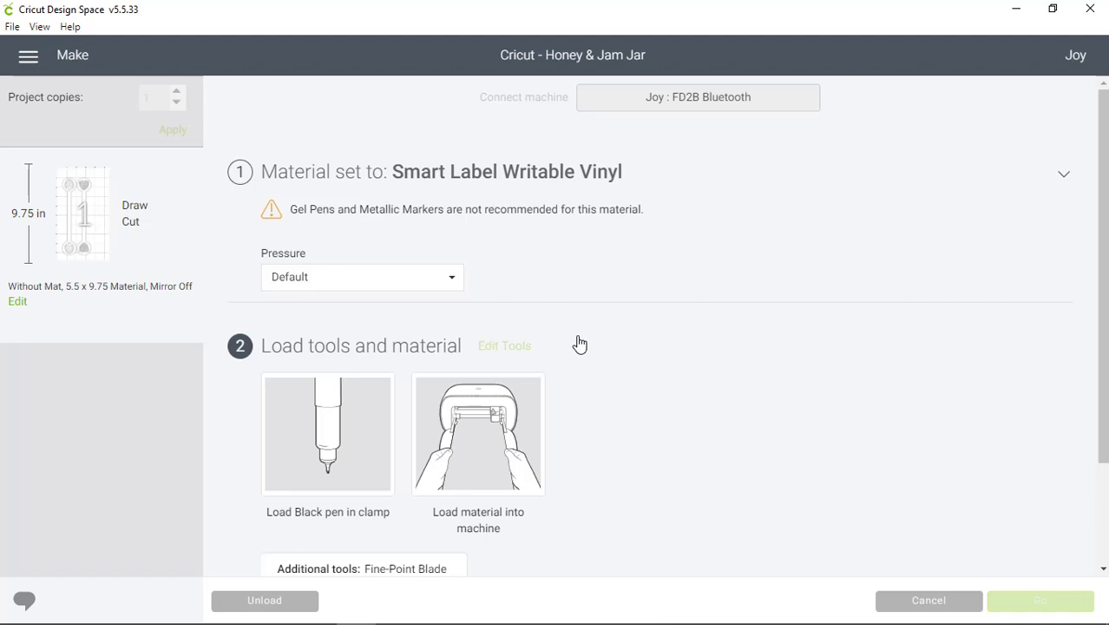
{"action": "left_click", "coordinate": [1040, 601]}
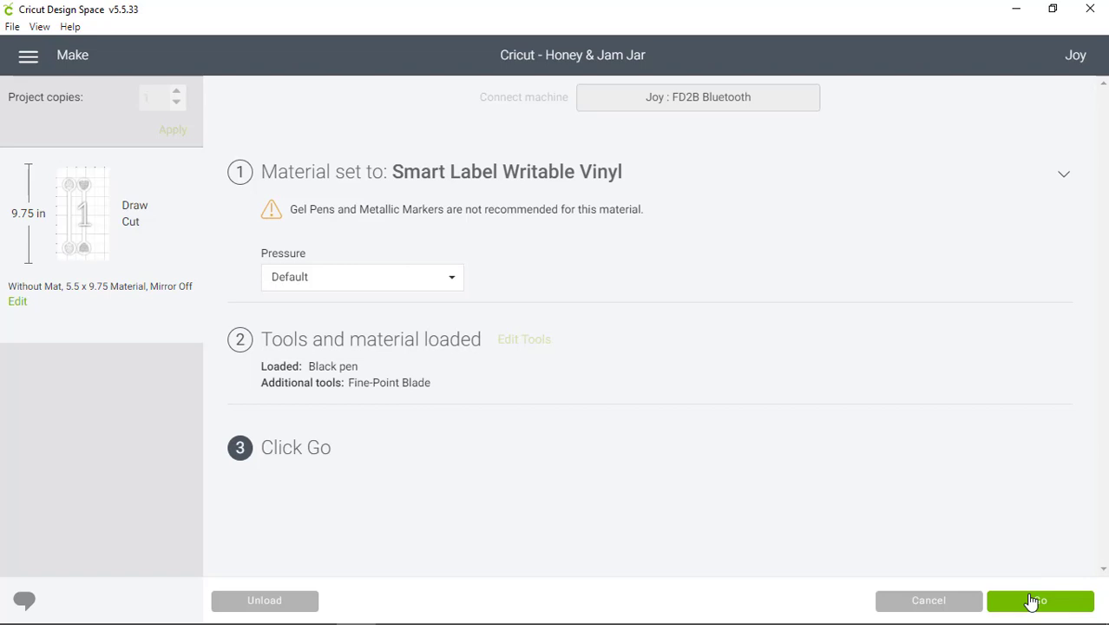
Start the Cricut Joy drawing the labels until the Install Fine-Point Blade prompt appears
{"action": "left_click", "coordinate": [1040, 600]}
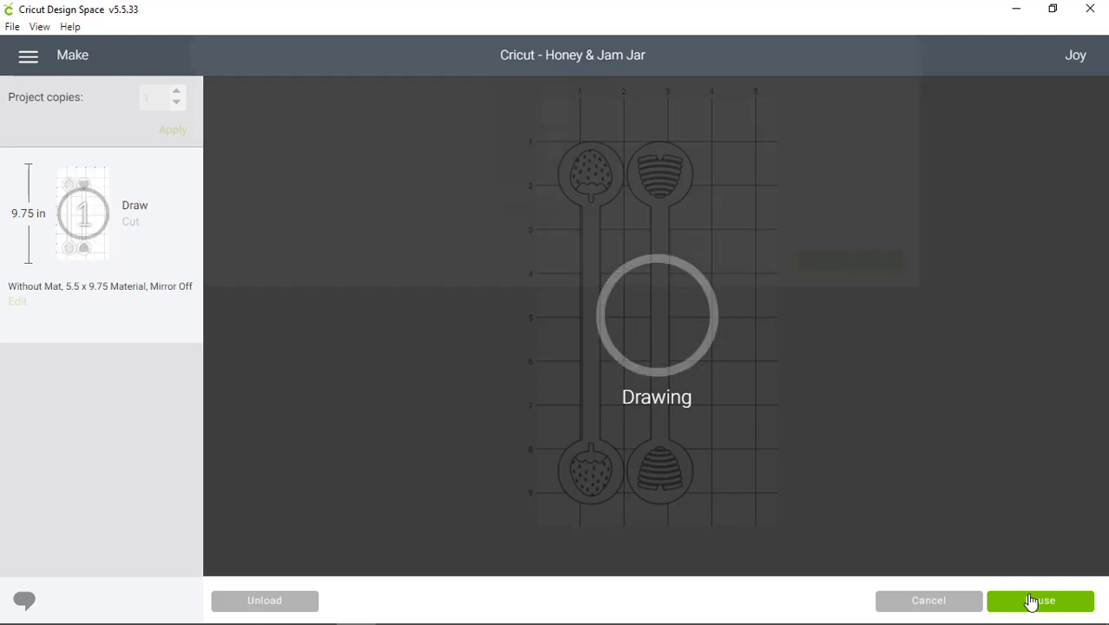
{"action": "left_click", "coordinate": [1041, 600]}
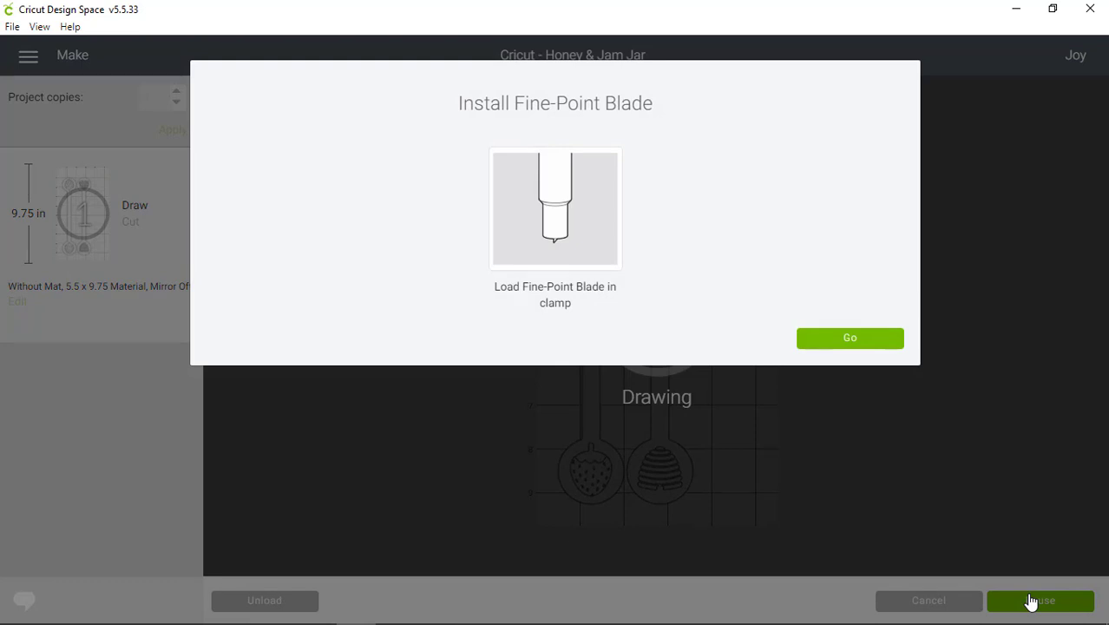